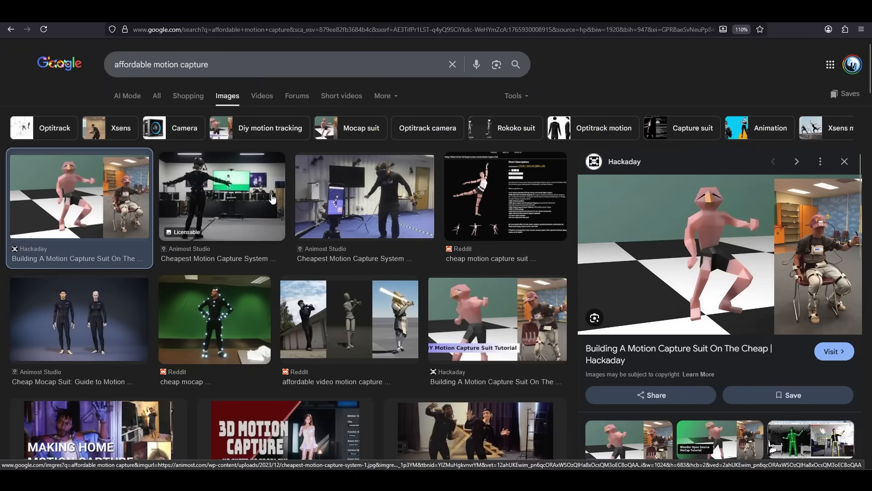
Browse the 'affordable motion capture' image results and open the Rokoko Smartsuit Pro II result.
click(364, 197)
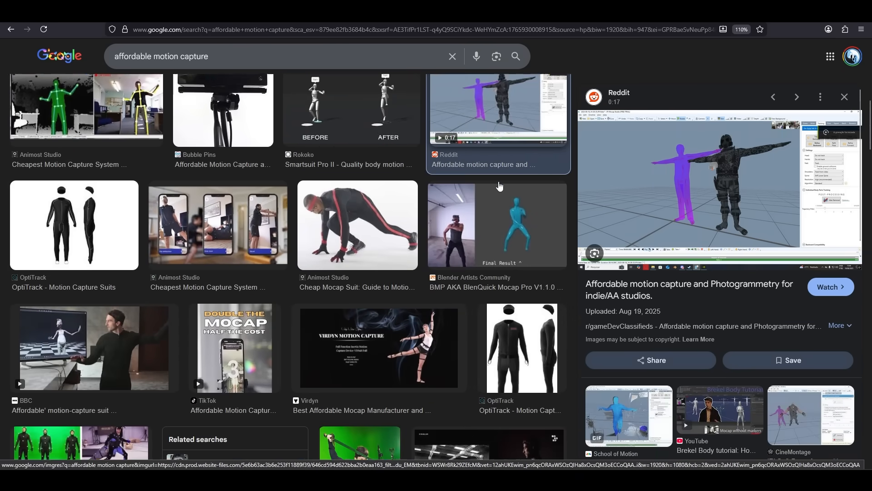
scroll(down, 3)
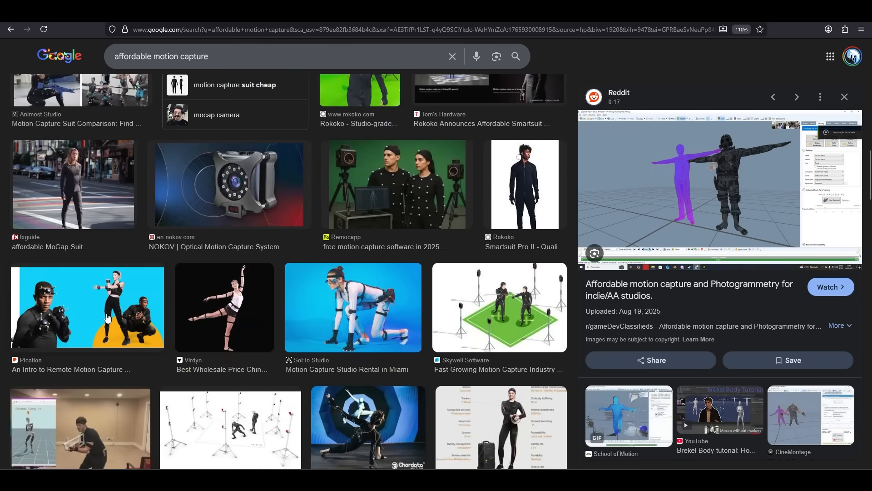
click(499, 197)
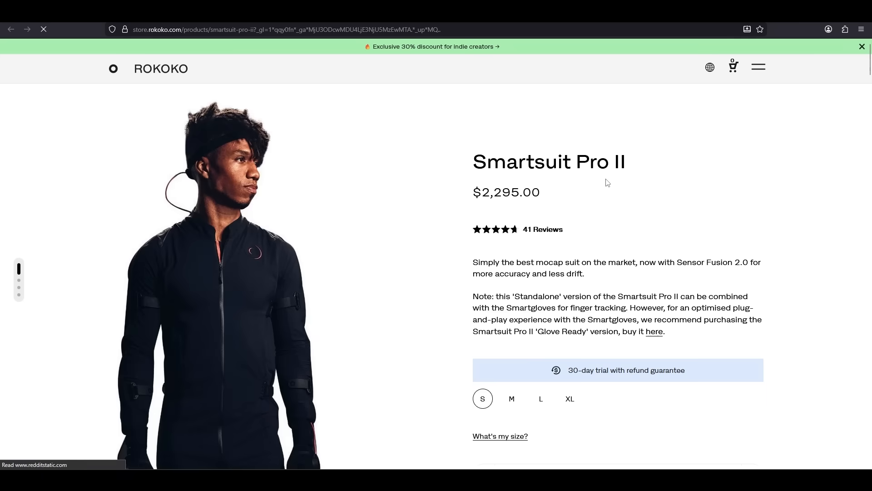
Look over Rokoko's Coil Pro tracking system and scroll through the Face Capture product page.
click(655, 332)
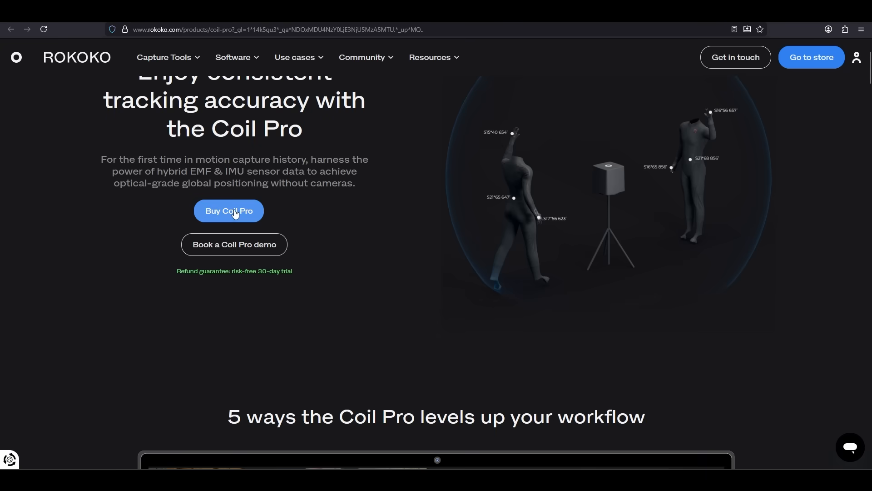
click(229, 211)
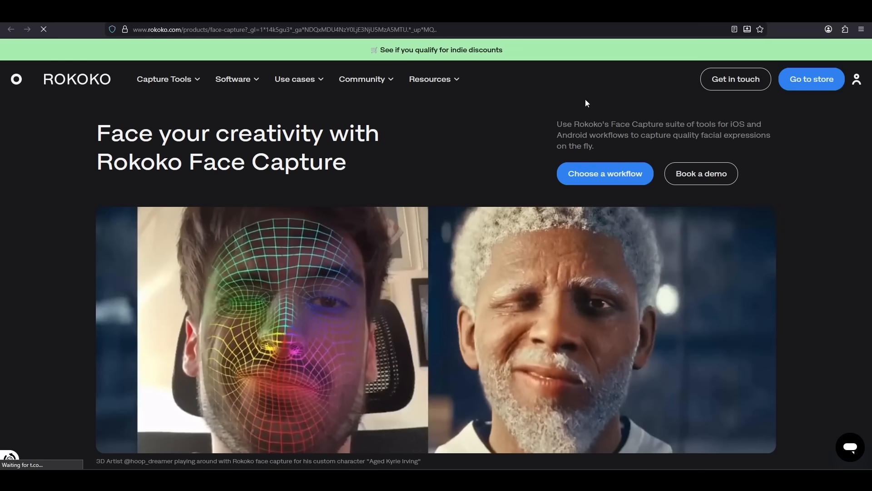
scroll(down, 3)
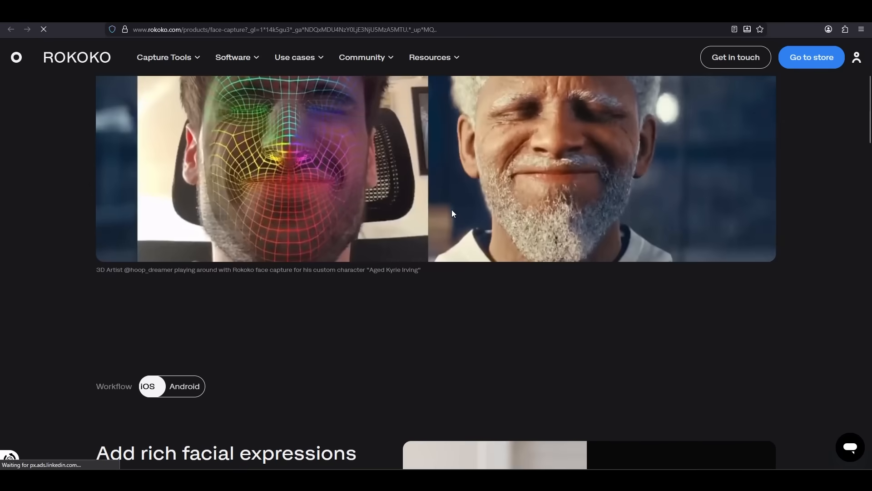
scroll(down, 3)
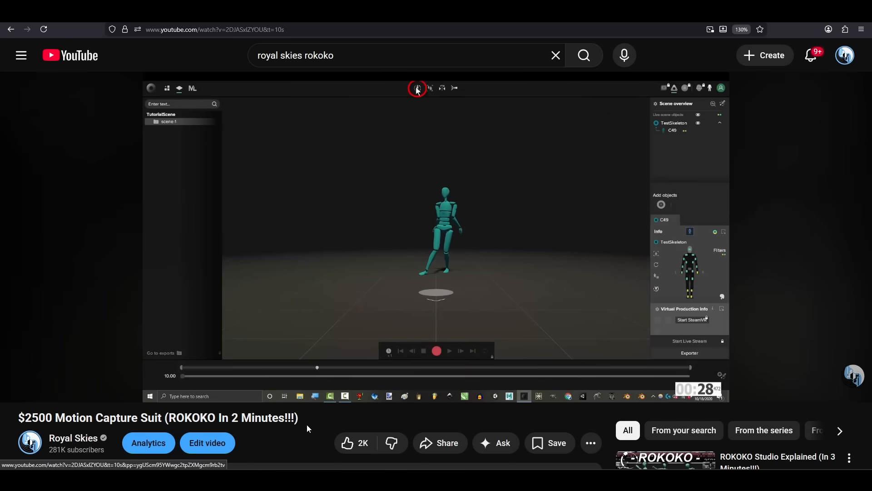
Watch the ROKOKO Studio Explained and motion capture suit videos, then move to QuickMagic's AI Mocap page.
click(417, 88)
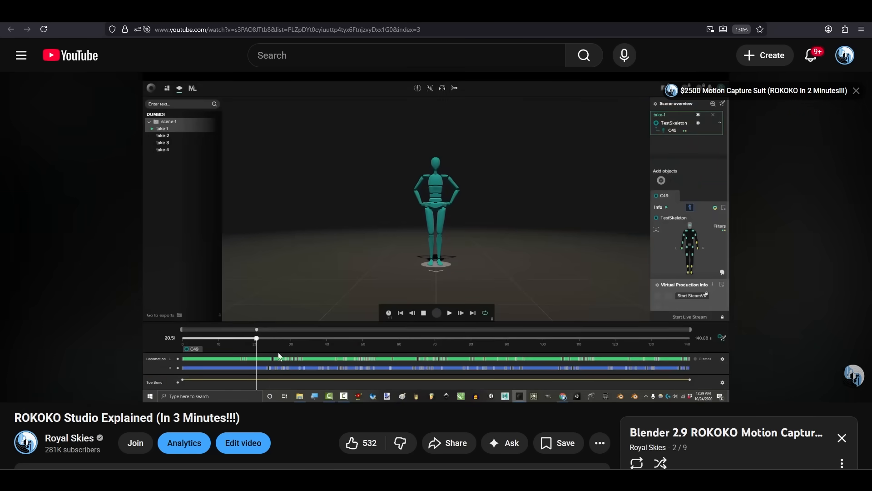
click(448, 311)
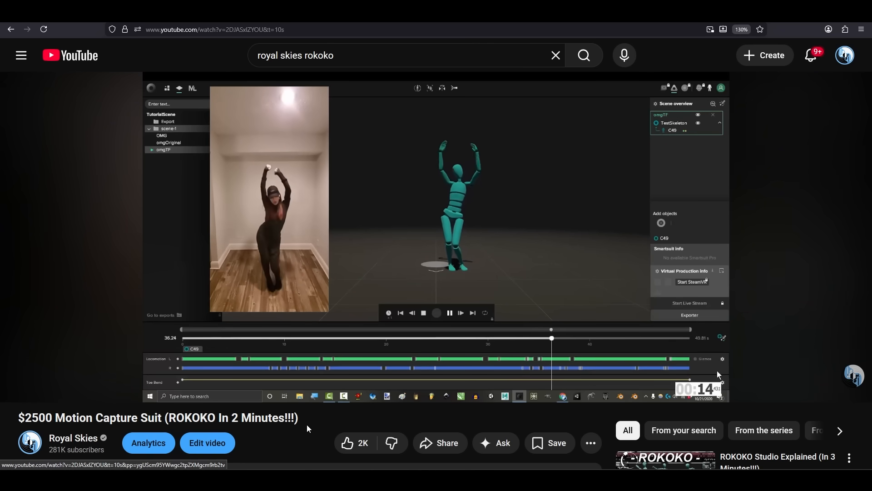
click(179, 88)
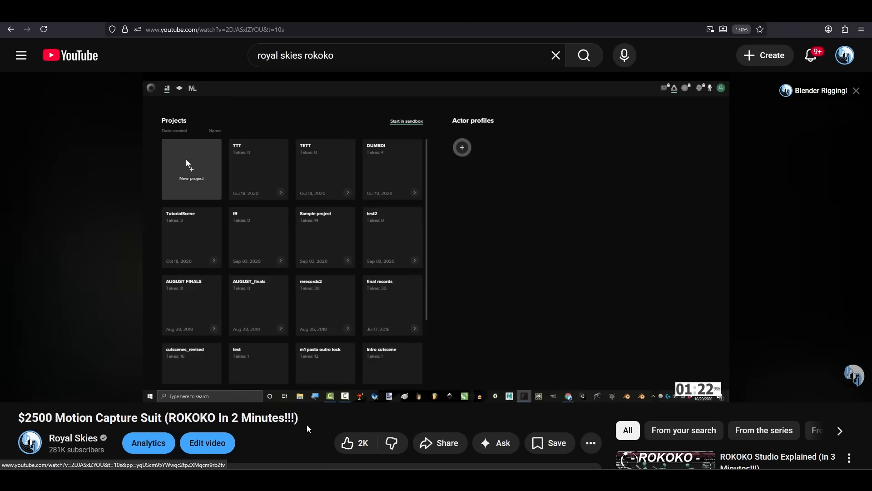
click(462, 147)
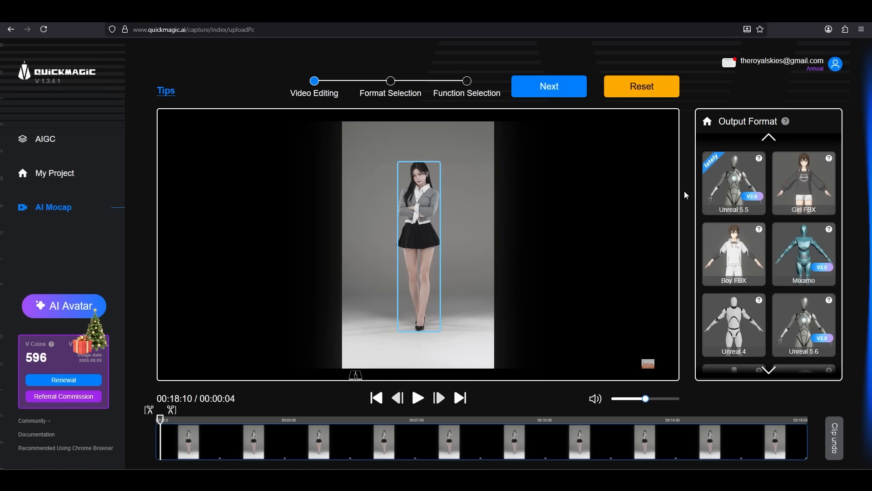
Choose Unreal 5.5 output, proceed to Motion Generating, and preview a generated mannequin animation.
click(733, 182)
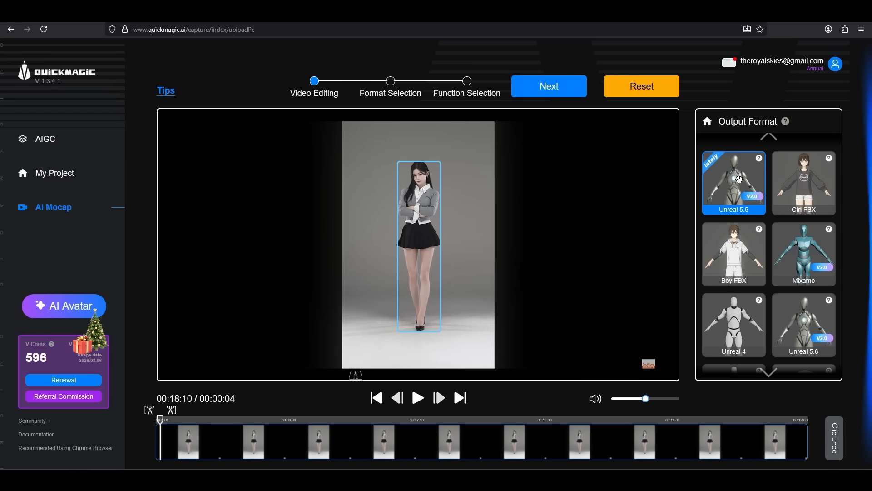
click(548, 86)
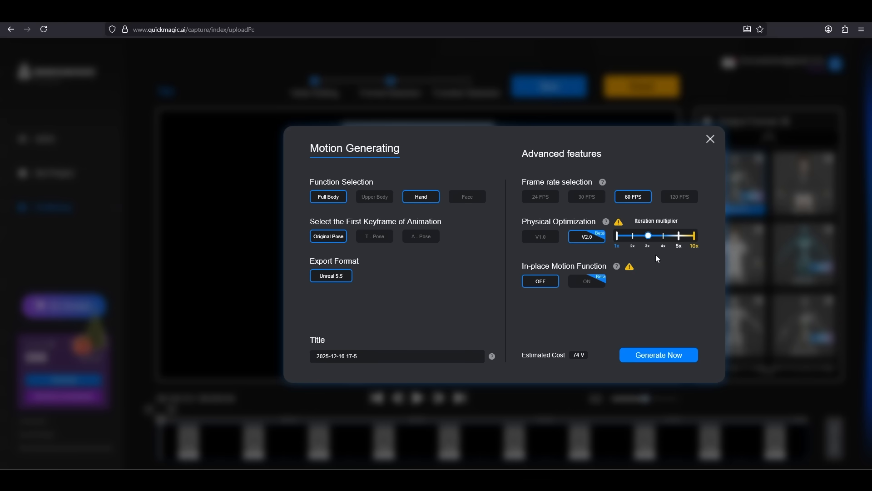
click(658, 354)
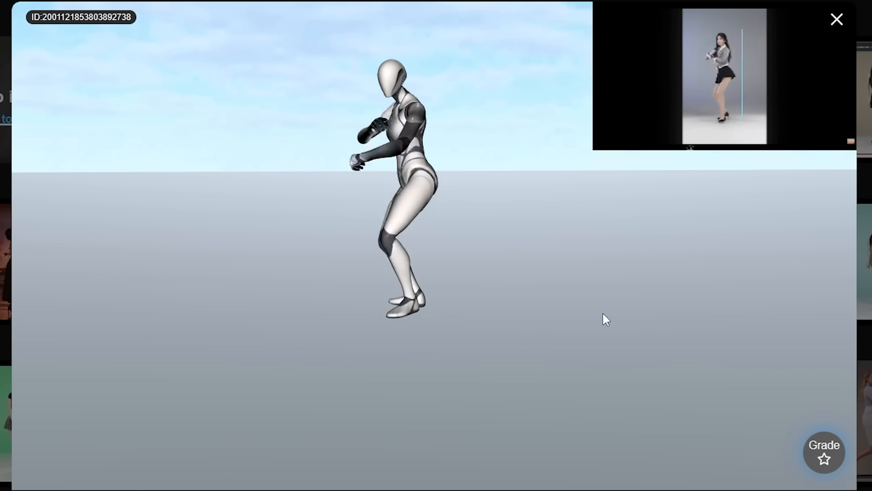
Close the animation preview to set up a VMD-TDA full body and hand job.
click(837, 19)
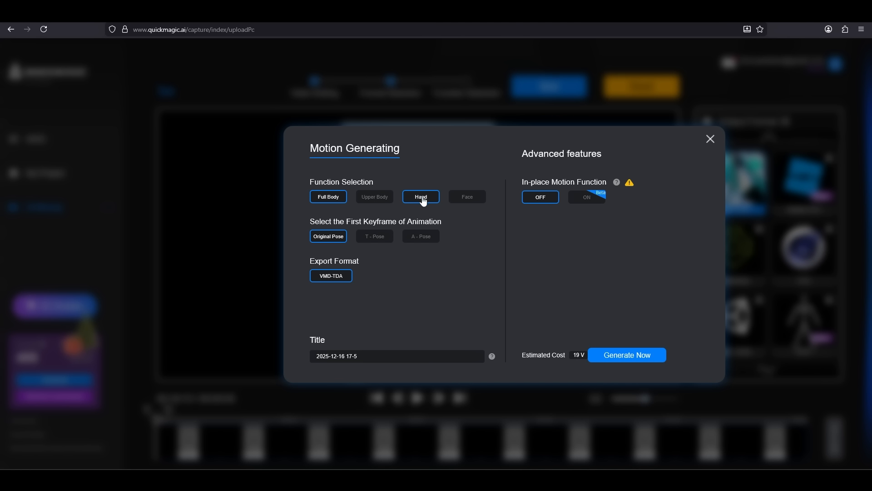
Preview a finished full body and hand animation beside its dancer source video.
click(467, 196)
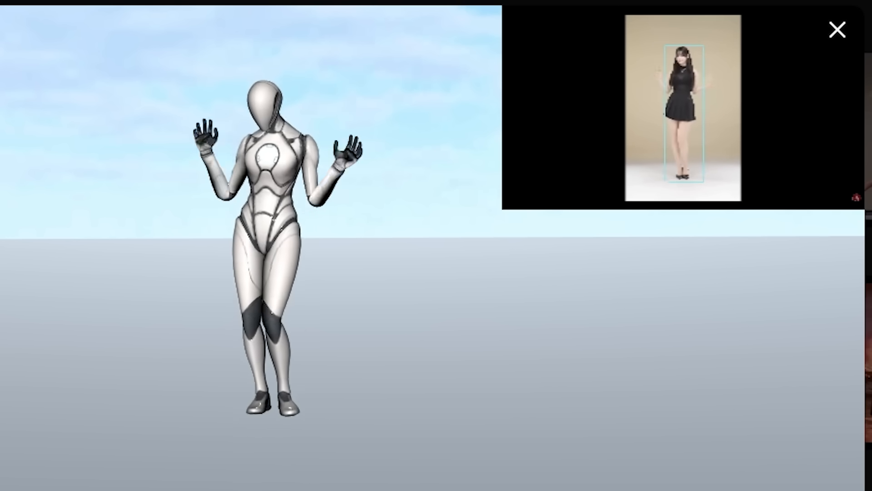
Submit the job at 60 FPS with V2.0 optimization and about 4x iteration multiplier, starting the upload.
click(837, 29)
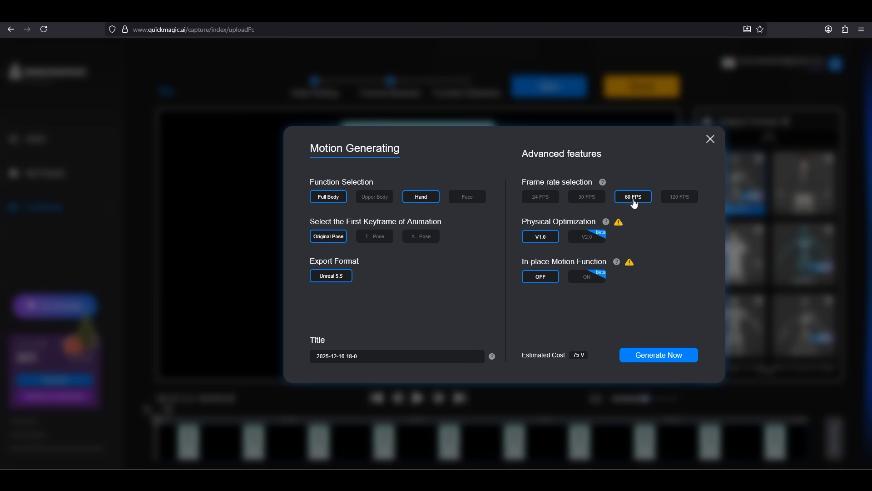
click(585, 237)
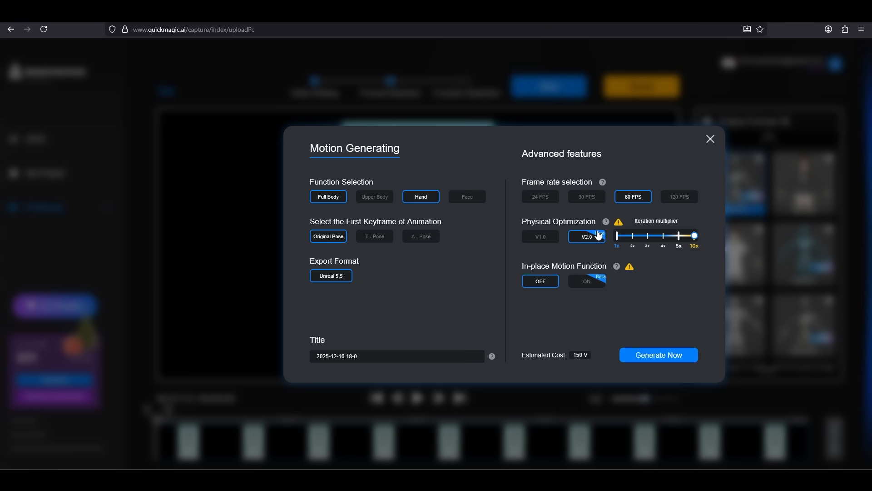
drag(694, 235, 664, 236)
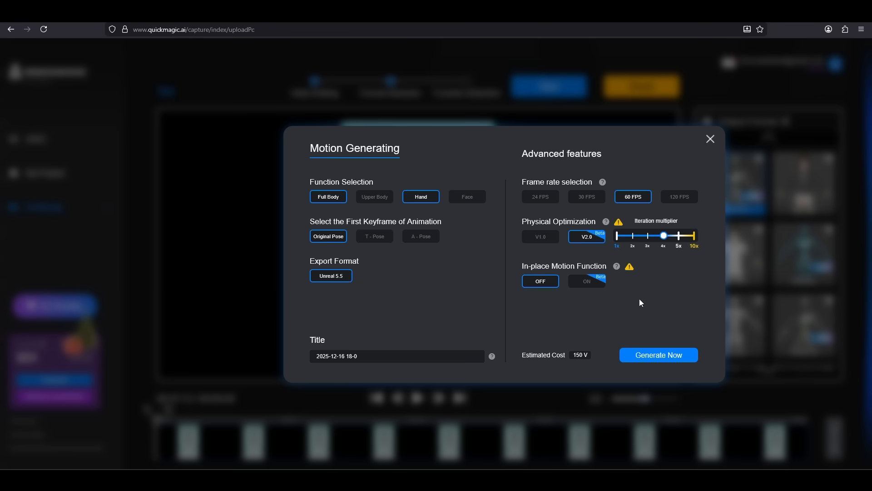
click(658, 355)
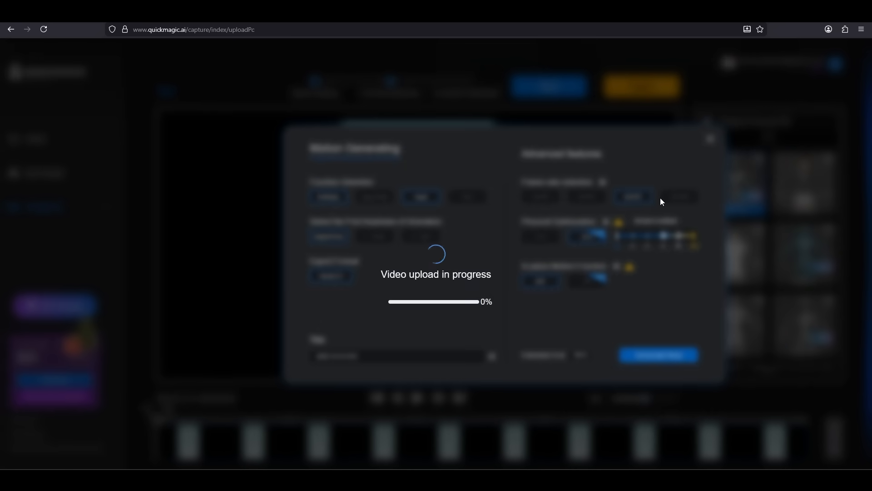